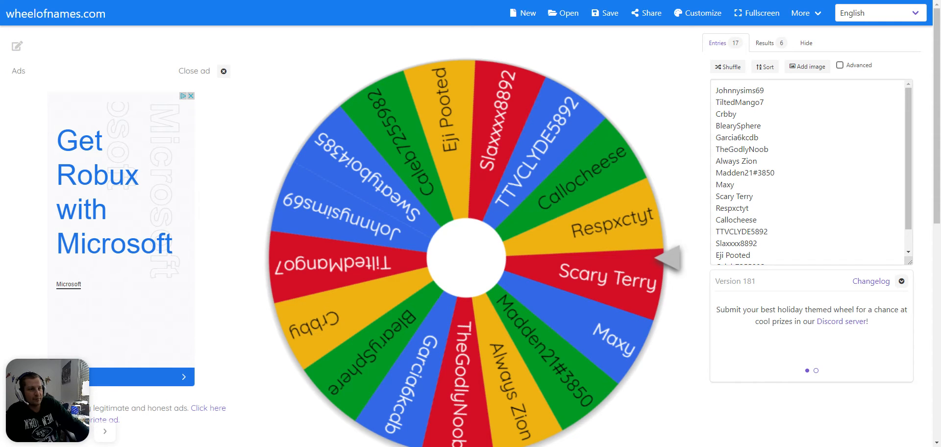
pyautogui.moveTo(566, 309)
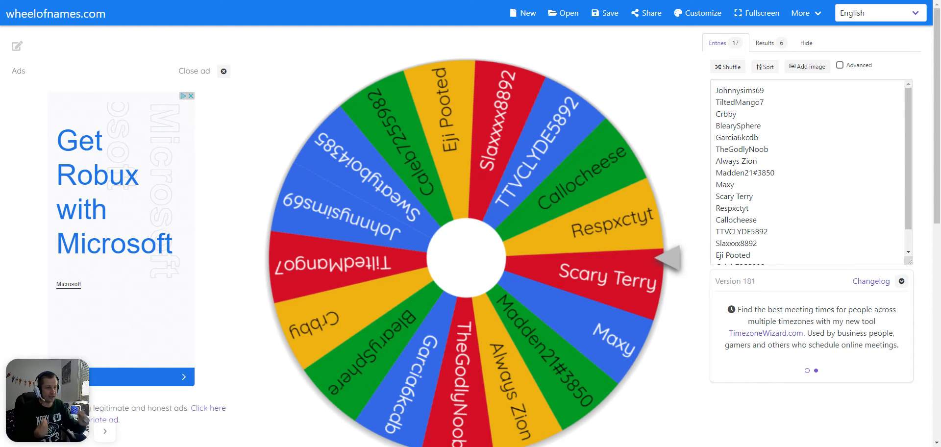
pyautogui.moveTo(478, 289)
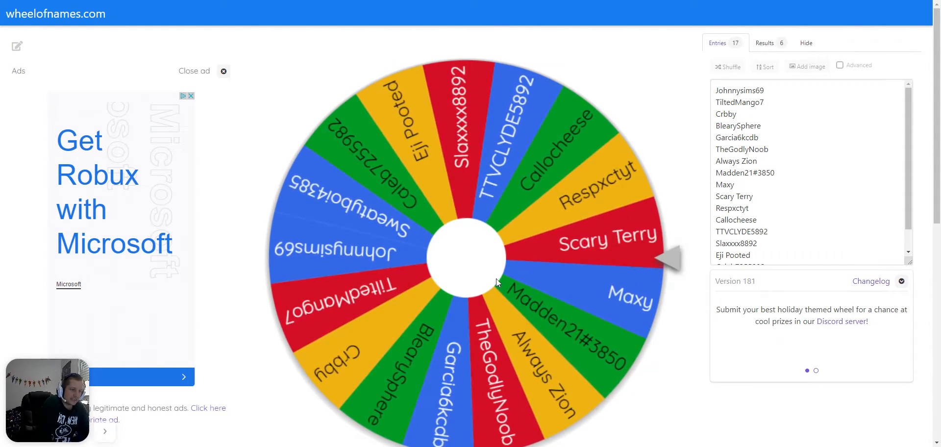
# - Close the 'We have a winner!' dialog announcing Scary Terry
pyautogui.click(468, 258)
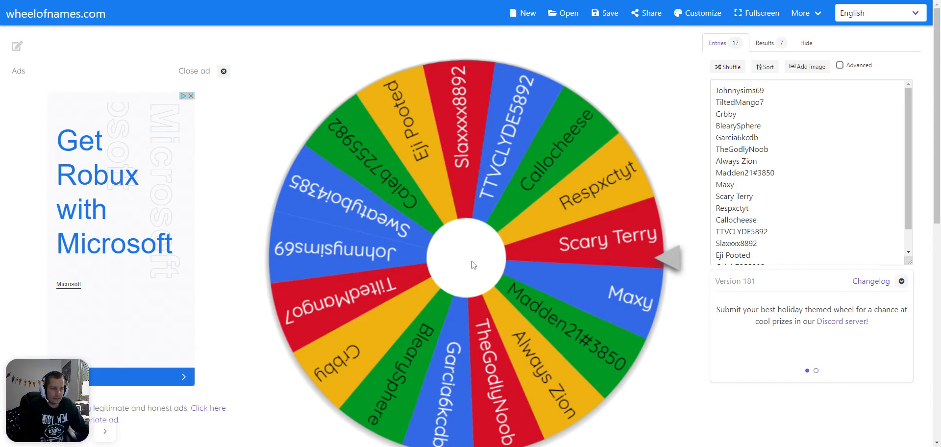
# - Spin the 17-name wheel again and dismiss the Slaxxxx8892 winner dialog, keeping the name
pyautogui.click(470, 265)
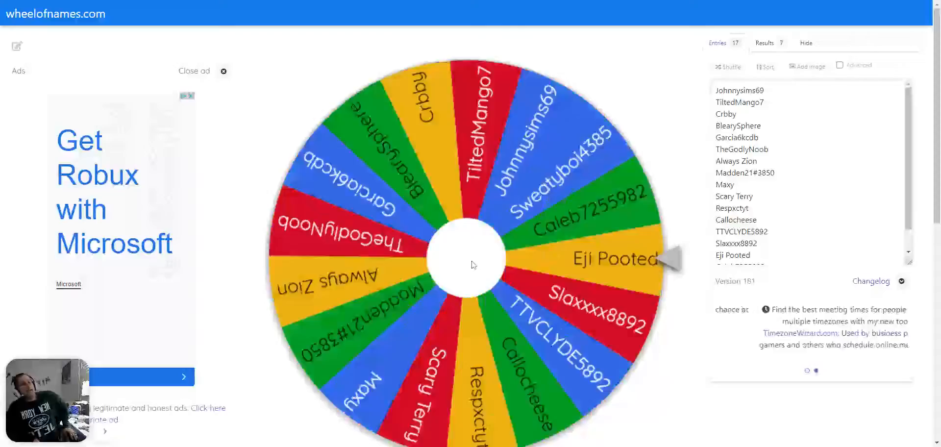
pyautogui.click(473, 265)
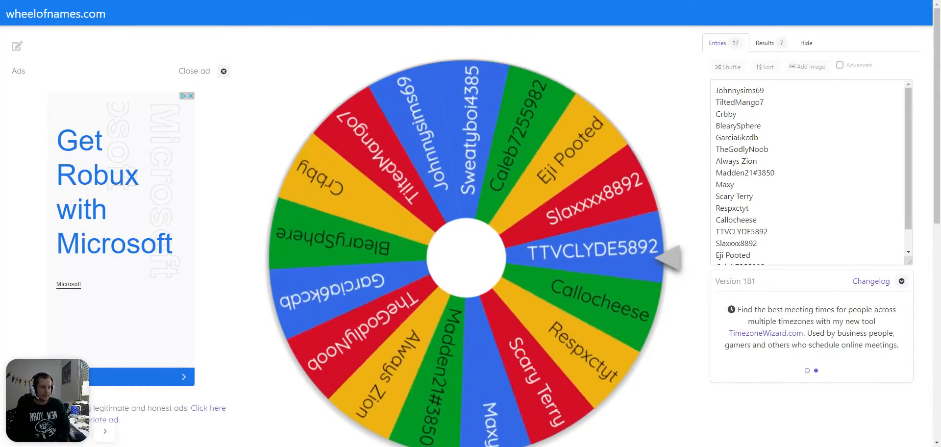
pyautogui.click(465, 257)
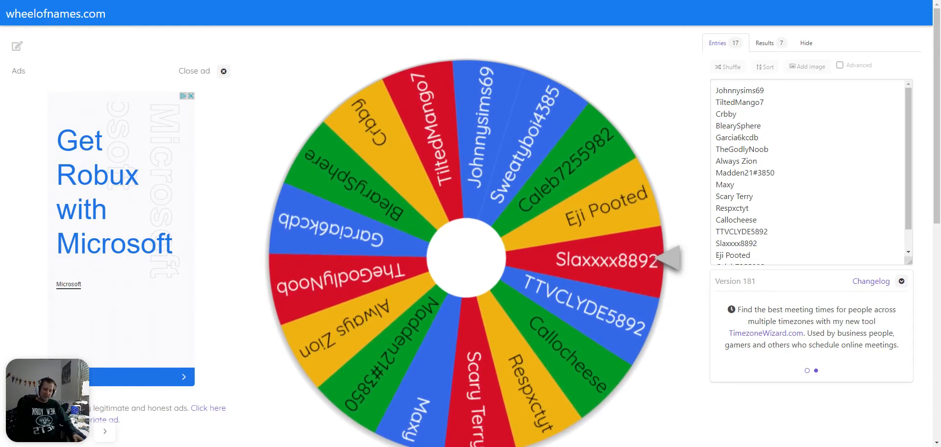
pyautogui.click(465, 257)
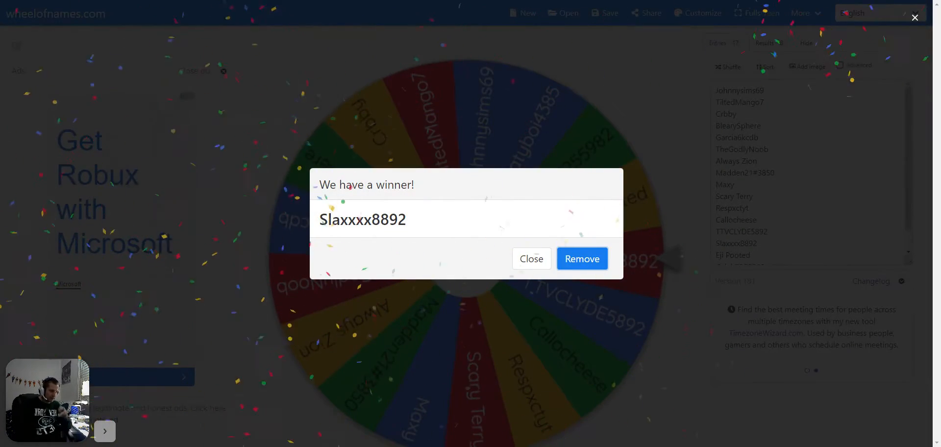
pyautogui.click(530, 259)
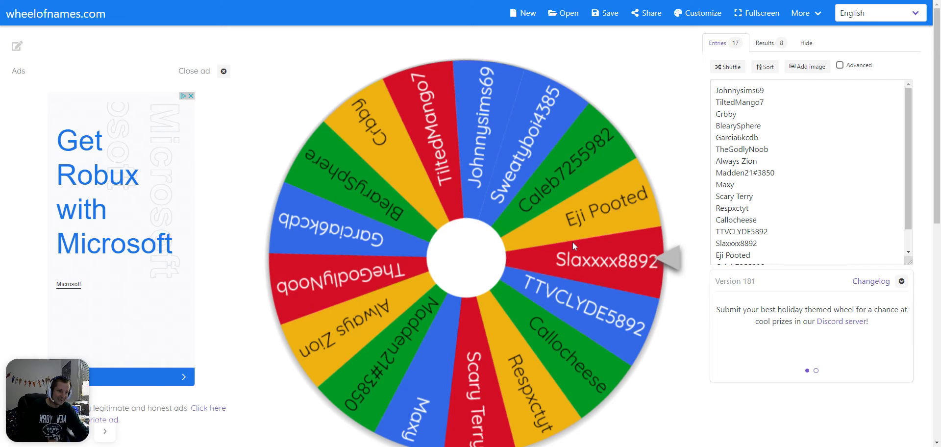
pyautogui.moveTo(596, 268)
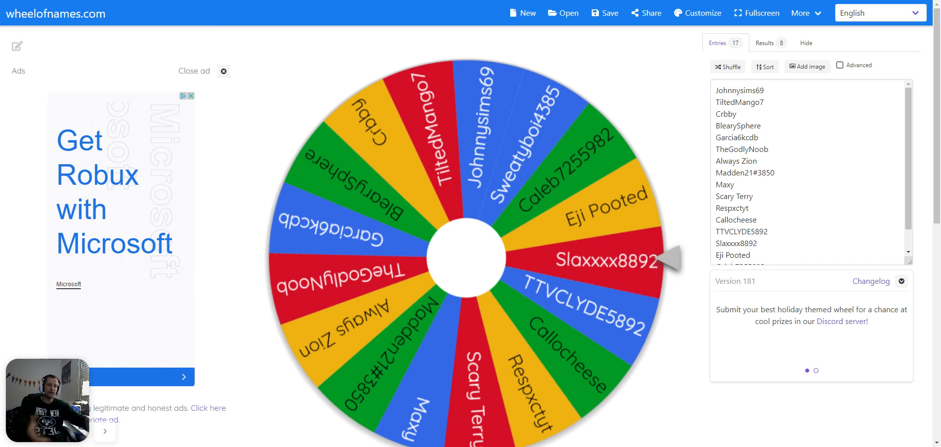
pyautogui.moveTo(328, 37)
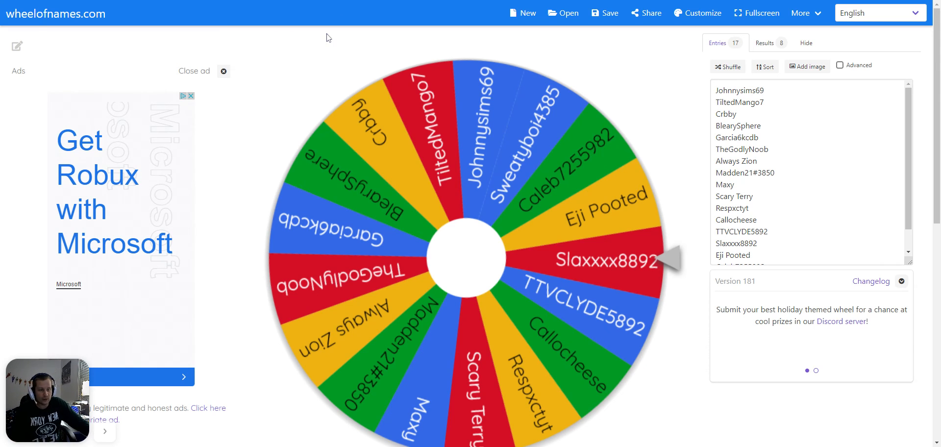